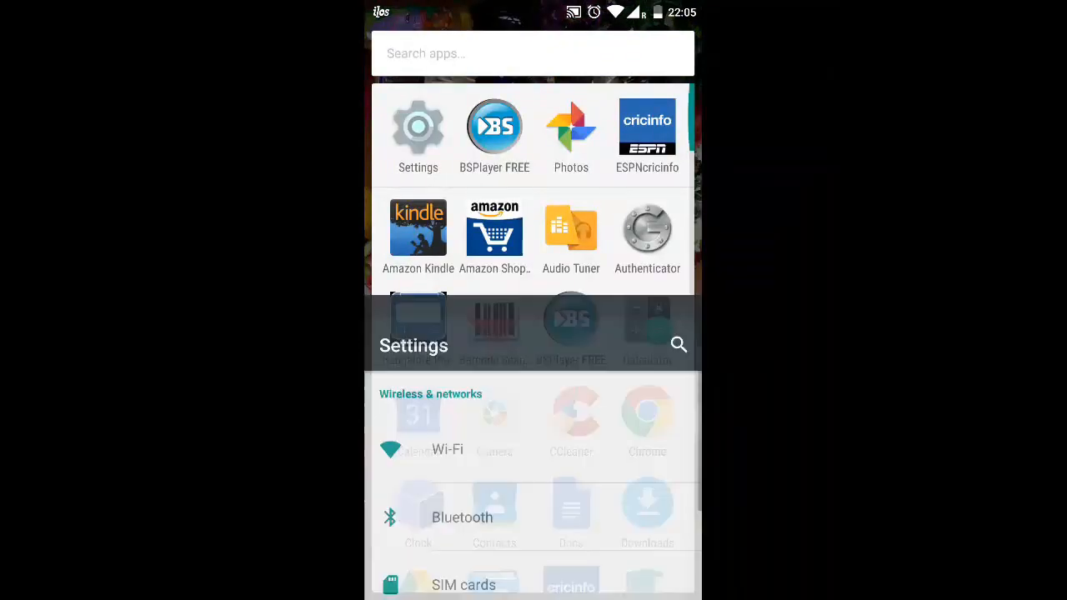
Launch the Settings app from the app drawer to reach its main list.
{"action": "left_click", "coordinate": [416, 137]}
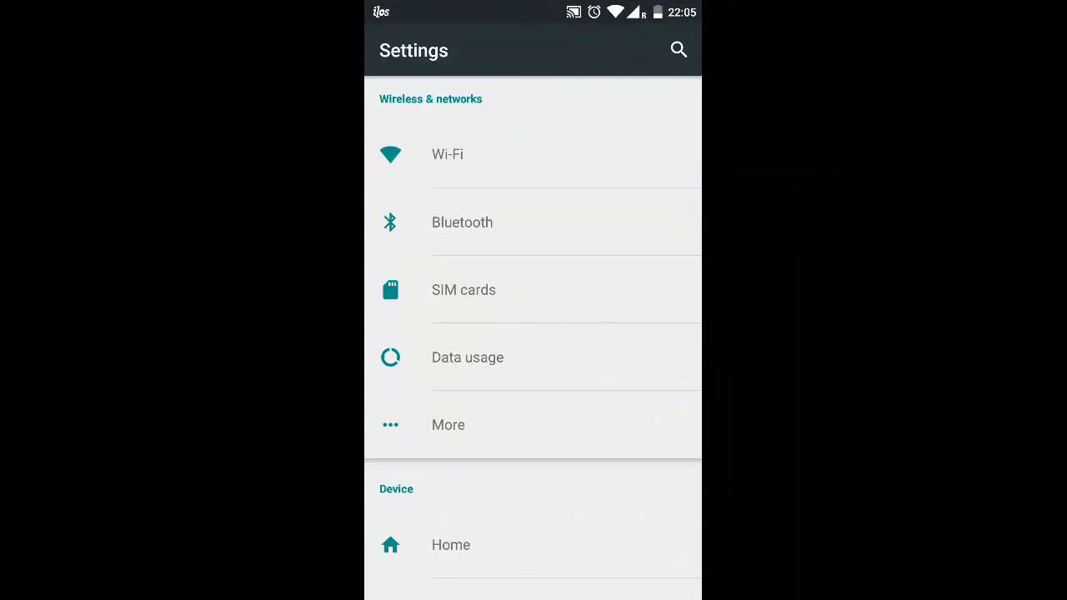
Under Security > Owner info, enable lock-screen display with the message 'In case of emergency call 911'.
{"action": "left_click", "coordinate": [679, 50]}
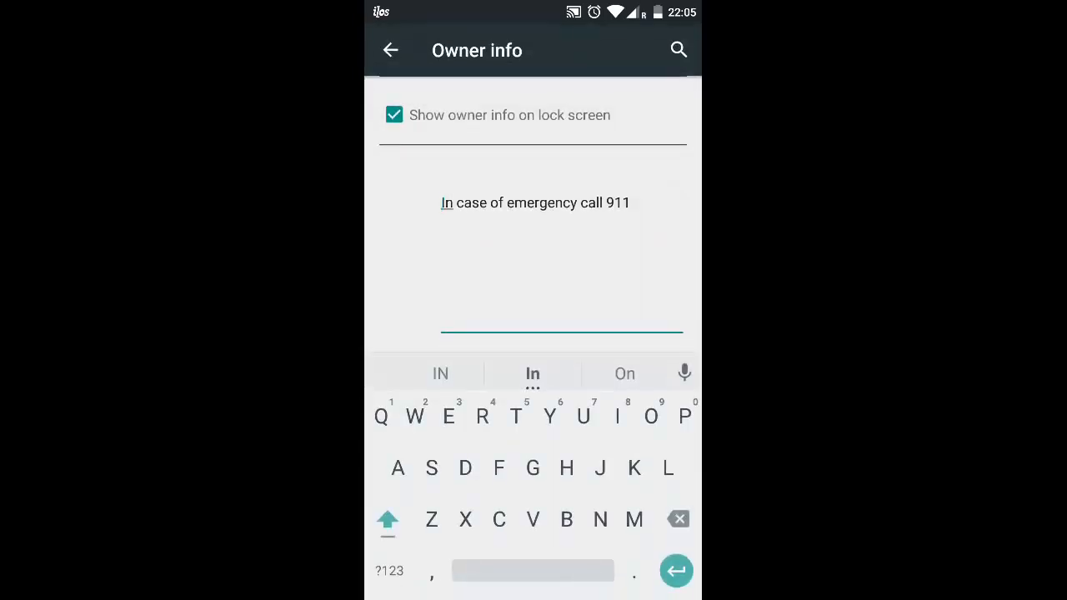
{"action": "left_click", "coordinate": [393, 113]}
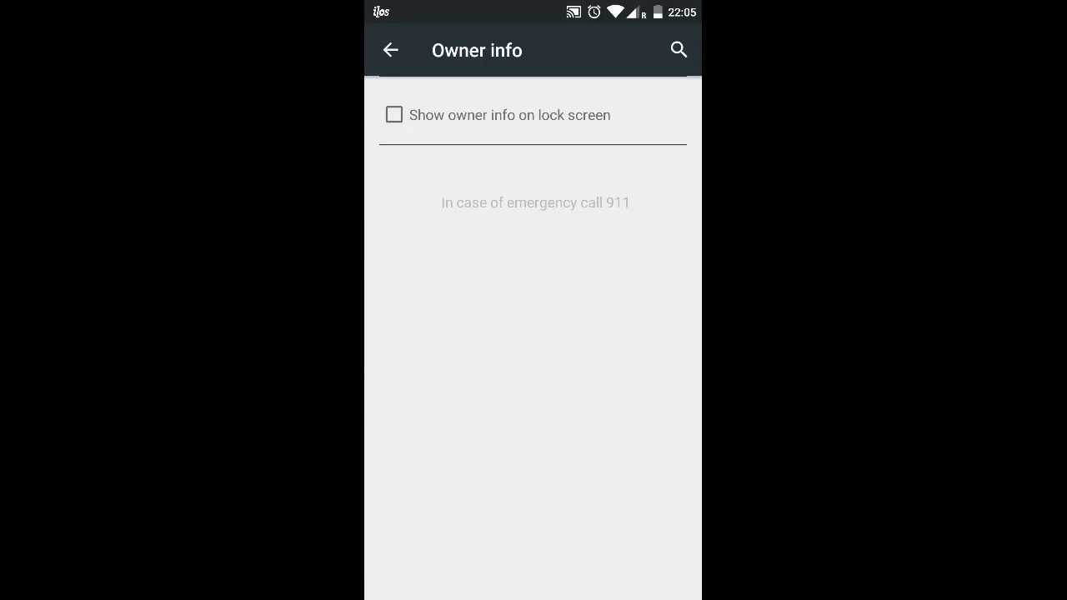
{"action": "left_click", "coordinate": [394, 116]}
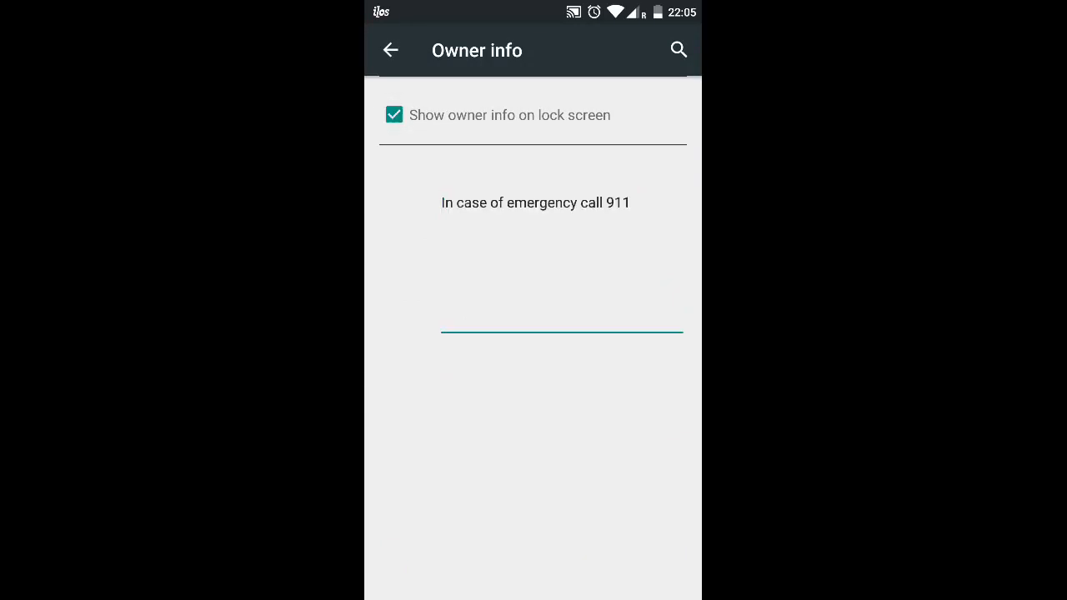